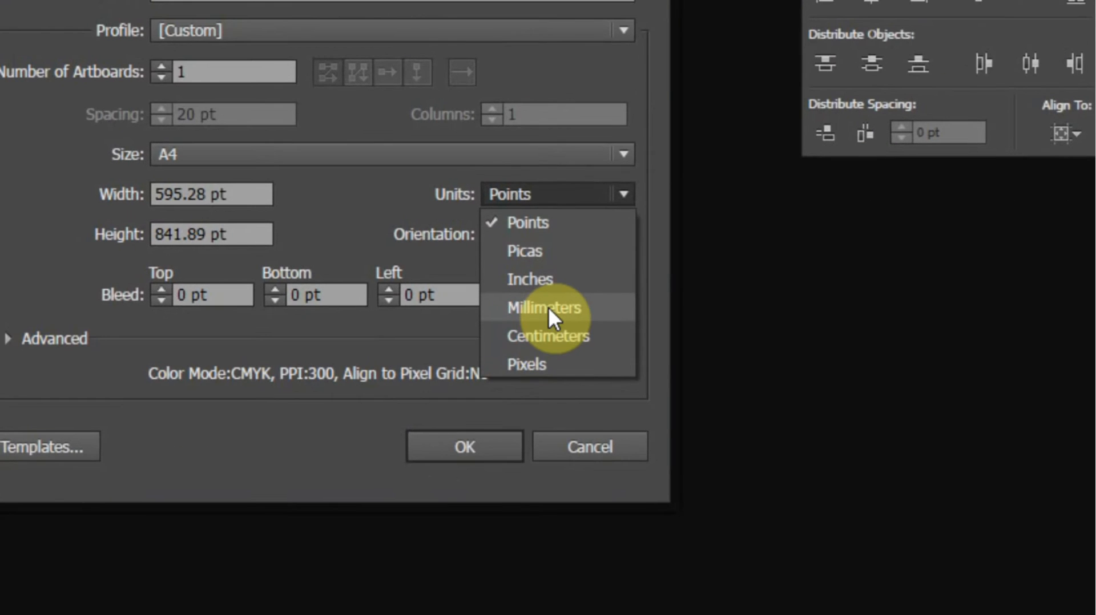
Choose Millimeters as the units for the new A4 document.
click(544, 307)
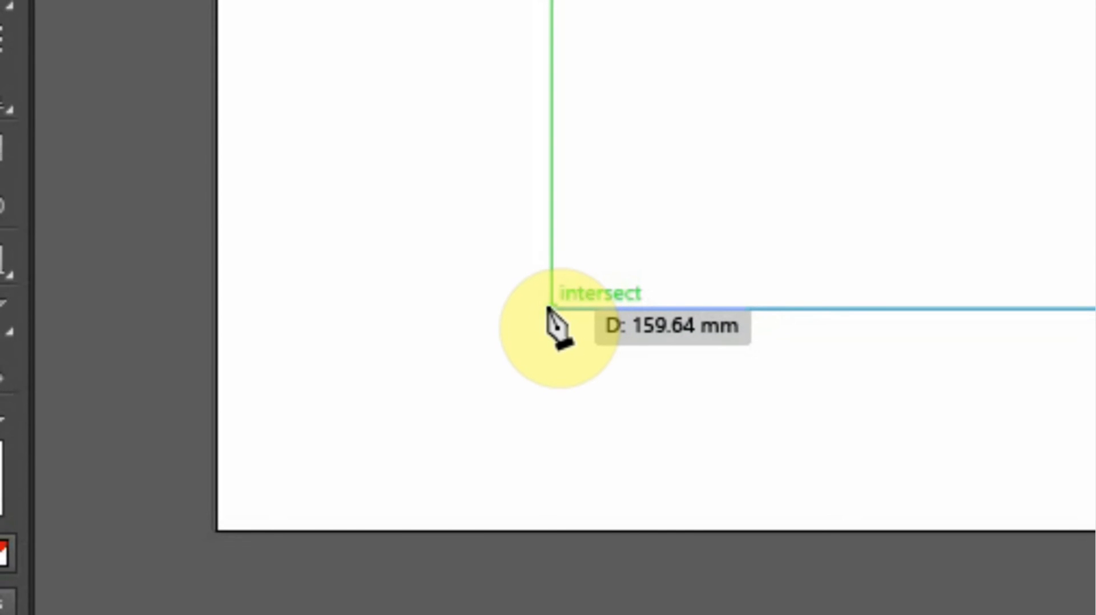
Anchor a new pen path at the Smart Guides intersection below the horizontal line.
click(548, 311)
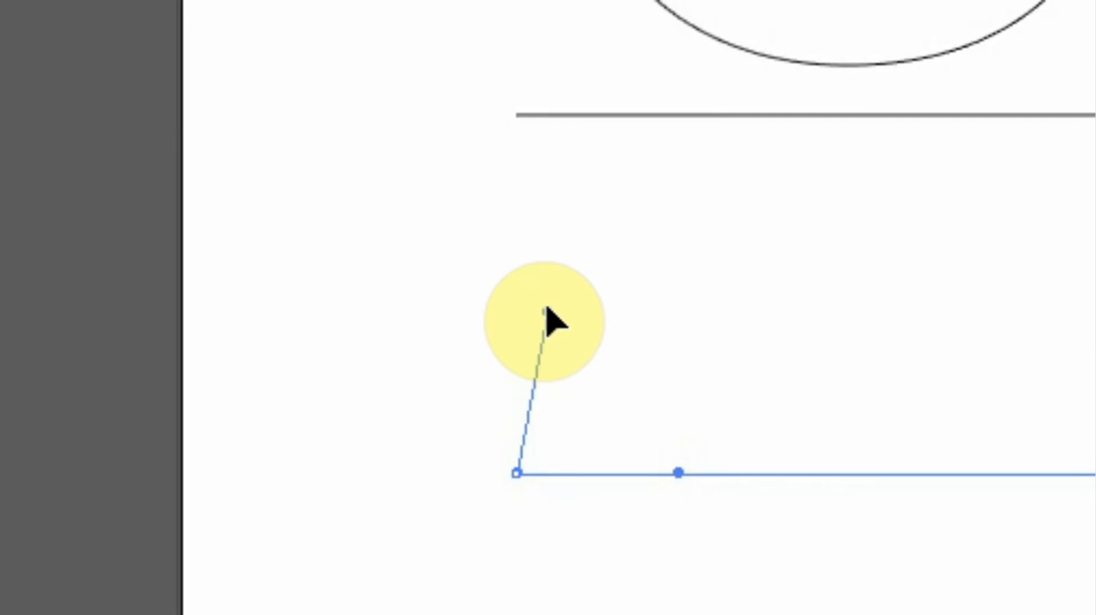